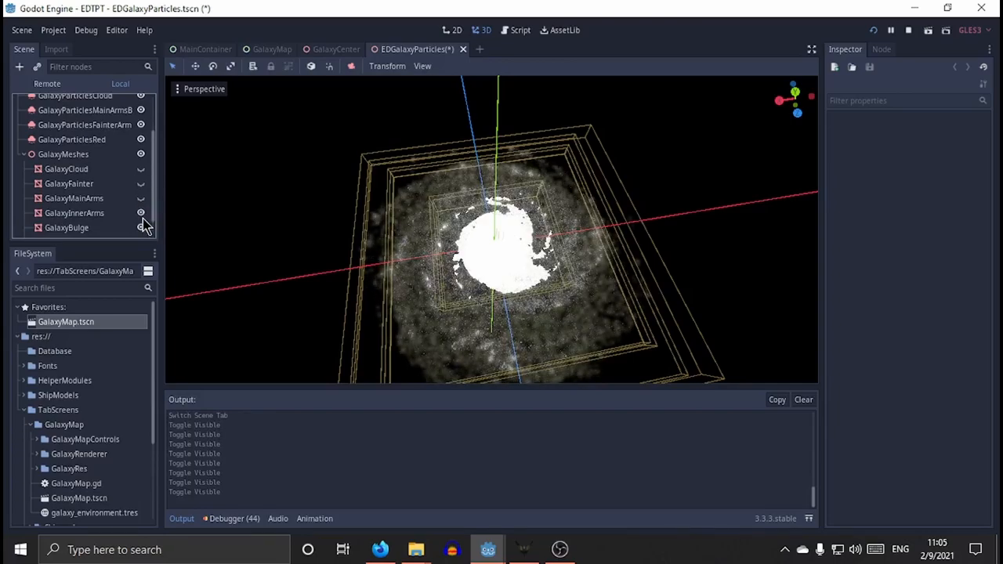
- Select the GalaxyParticlesBulgeSmall node and close the EDGalaxyParticles scene
{"action": "left_click", "coordinate": [84, 131]}
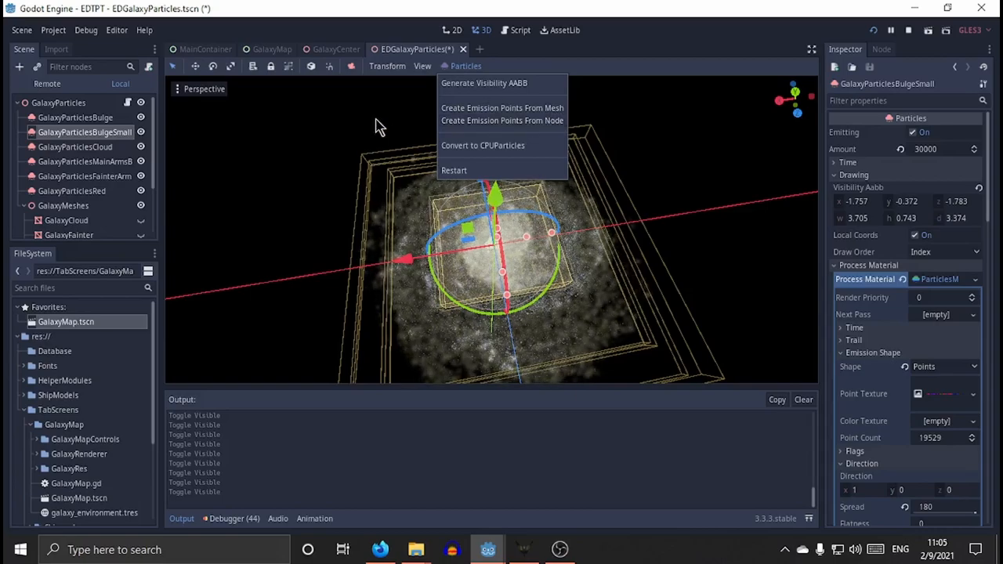
{"action": "left_click", "coordinate": [462, 48]}
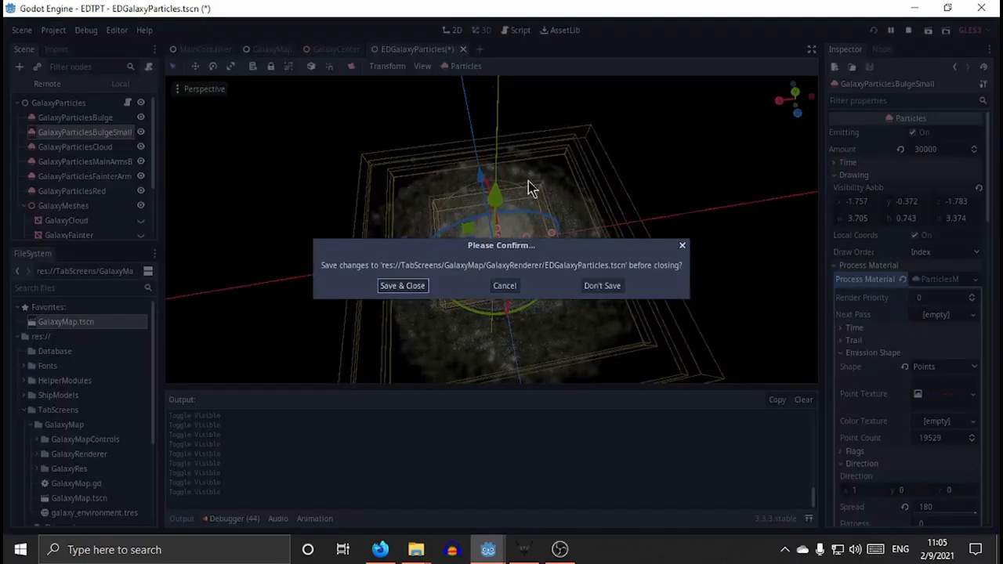
- Discard the unsaved particle scene changes, run EDTPT and search for the system 'laumas'
{"action": "left_click", "coordinate": [602, 285]}
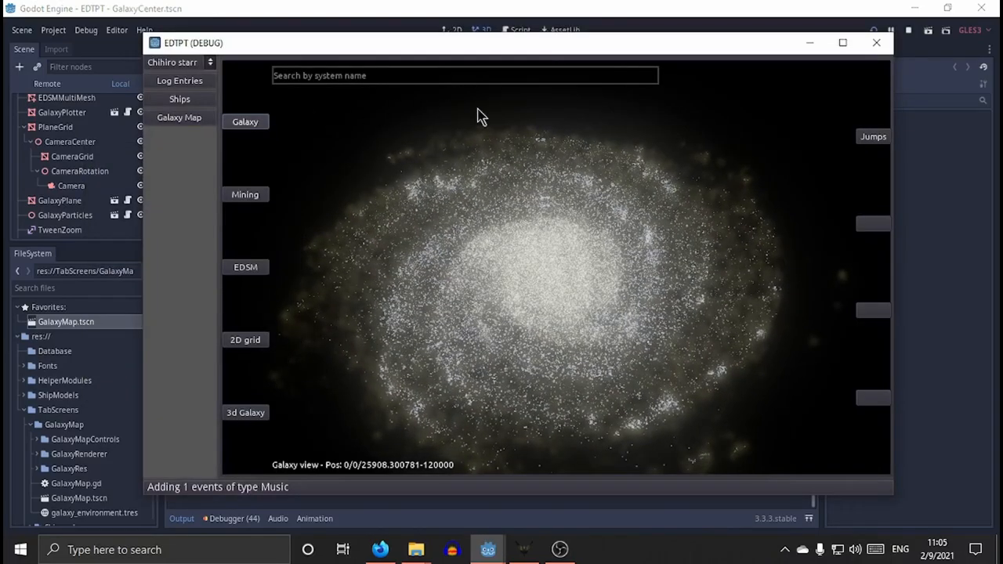
{"action": "left_click", "coordinate": [373, 75]}
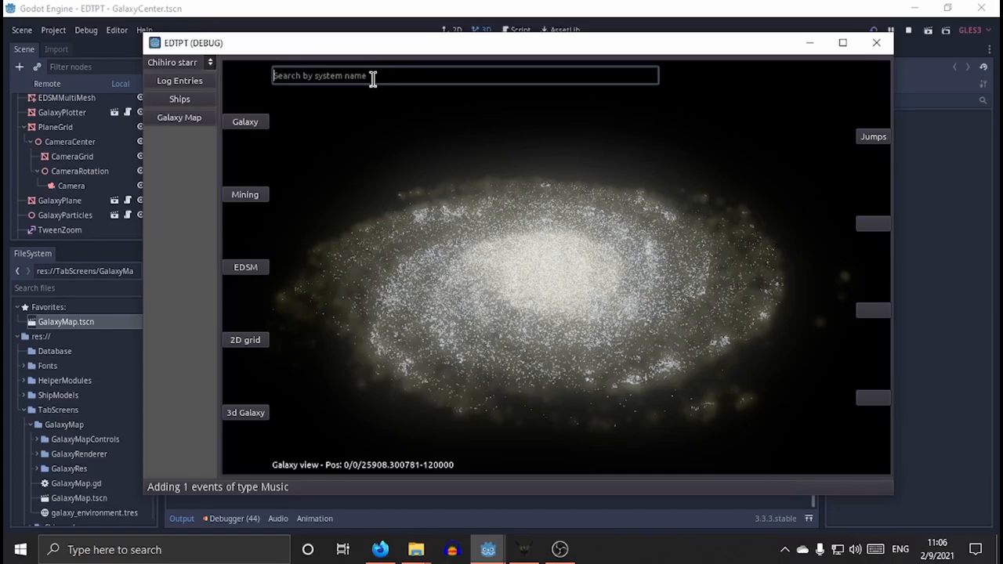
{"action": "type", "text": "laumas"}
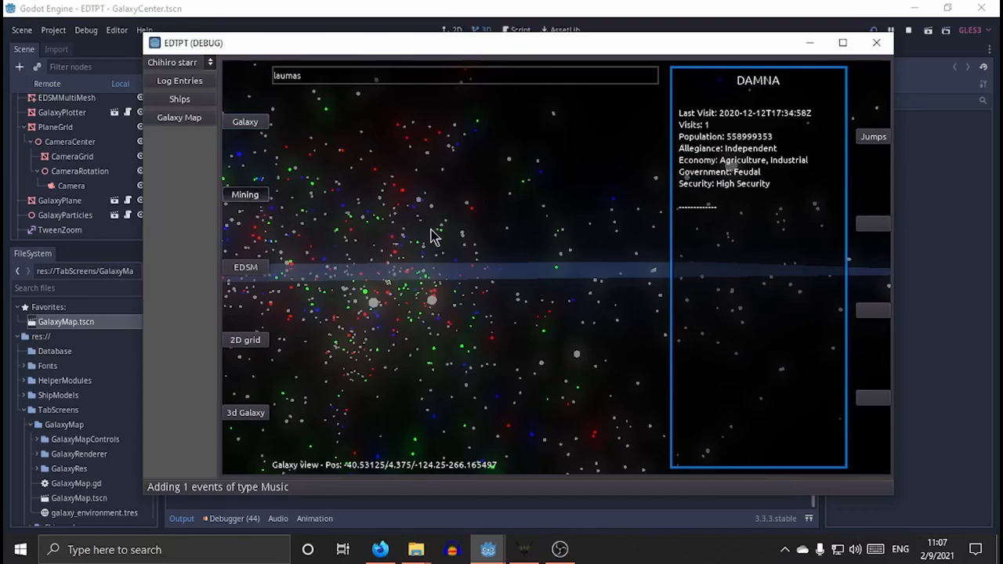
- Switch the galaxy map to the mining view showing ring materials for COL 285 SECTOR VY-Q C5-19
{"action": "left_click", "coordinate": [244, 195]}
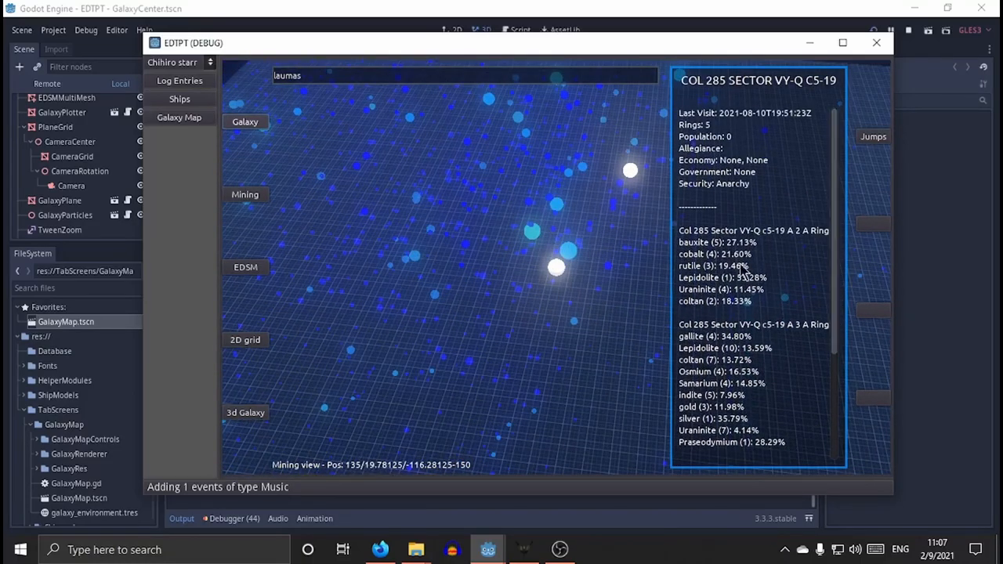
{"action": "mouse_move", "coordinate": [603, 295]}
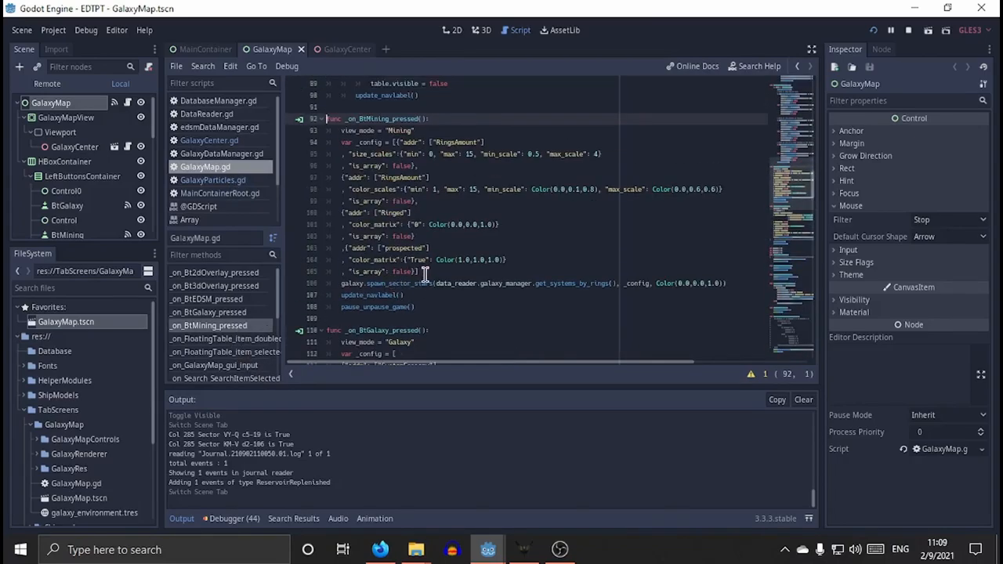
{"action": "double_click", "coordinate": [454, 141]}
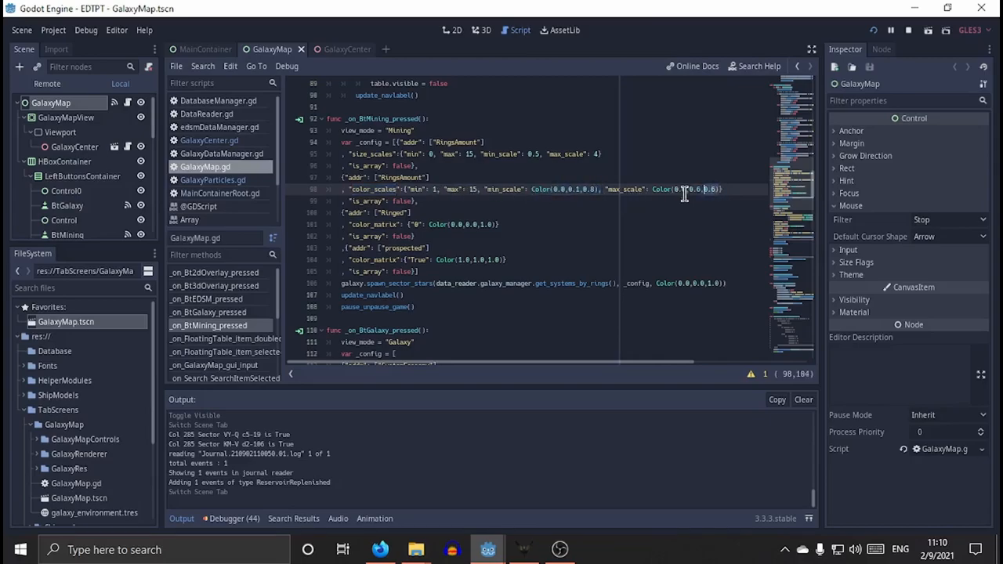
{"action": "double_click", "coordinate": [686, 188]}
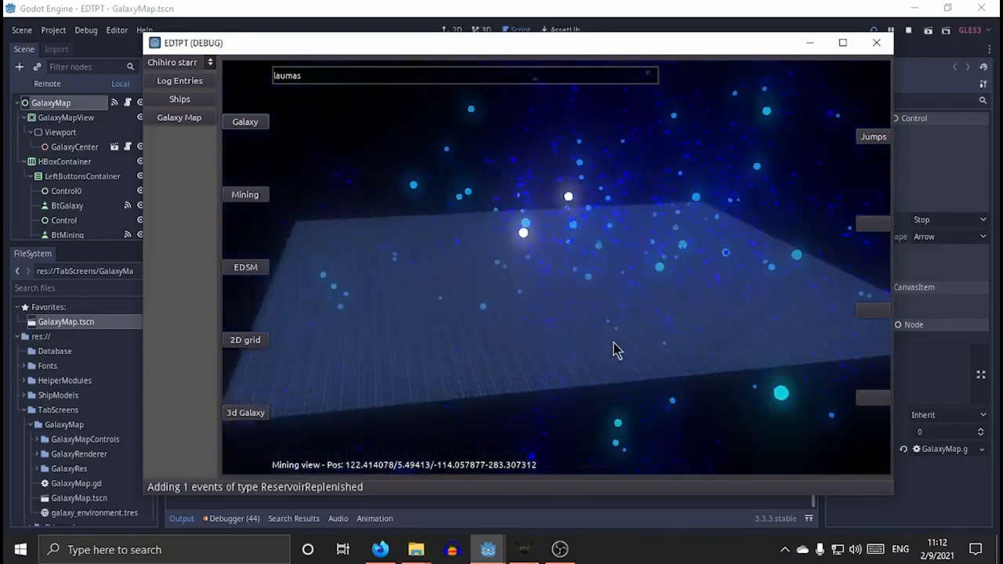
- Search for the system 'sol' and zoom the mining view out to the particle galaxy
{"action": "type", "text": "sol"}
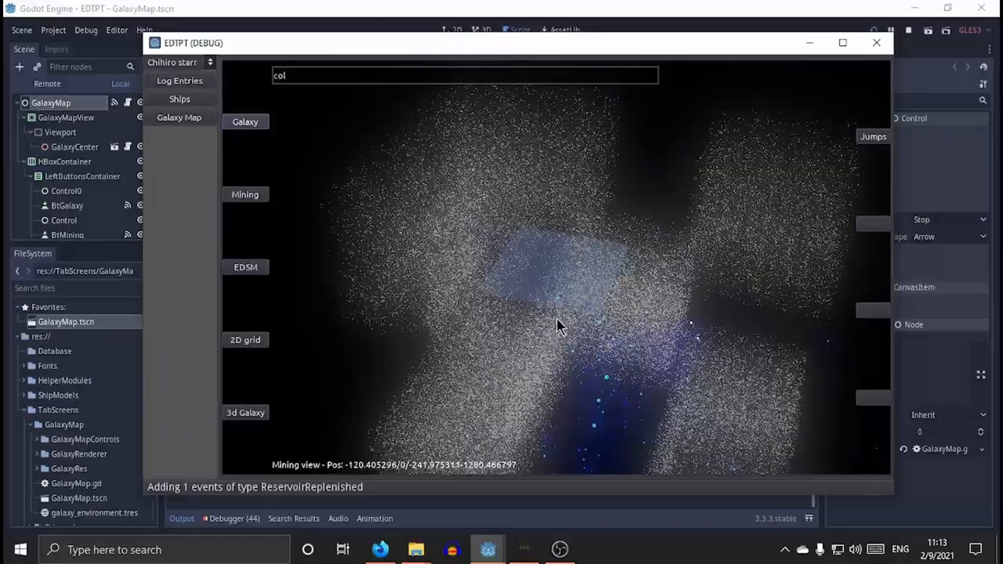
{"action": "left_click", "coordinate": [380, 549]}
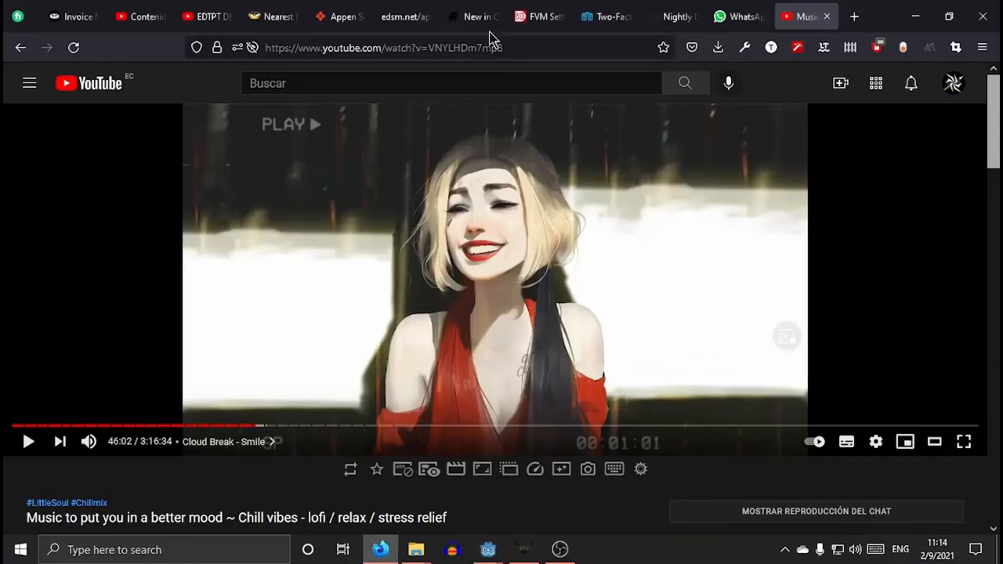
- Browse the EDSM cube-systems JSON listing nearby systems like Groombridge 34 and Teegarden's Star
{"action": "left_click", "coordinate": [400, 15]}
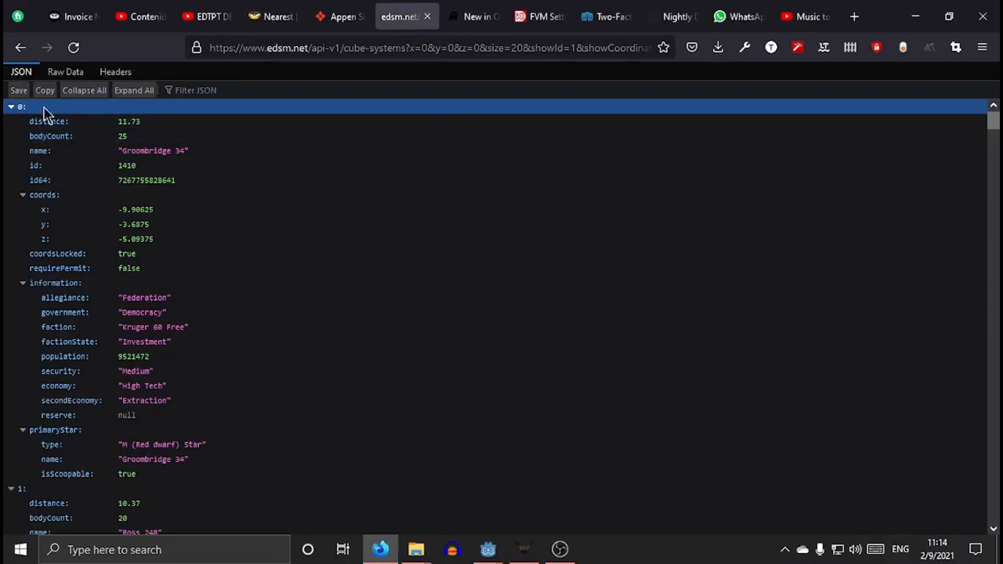
{"action": "scroll", "scroll_direction": "down", "scroll_amount": 3}
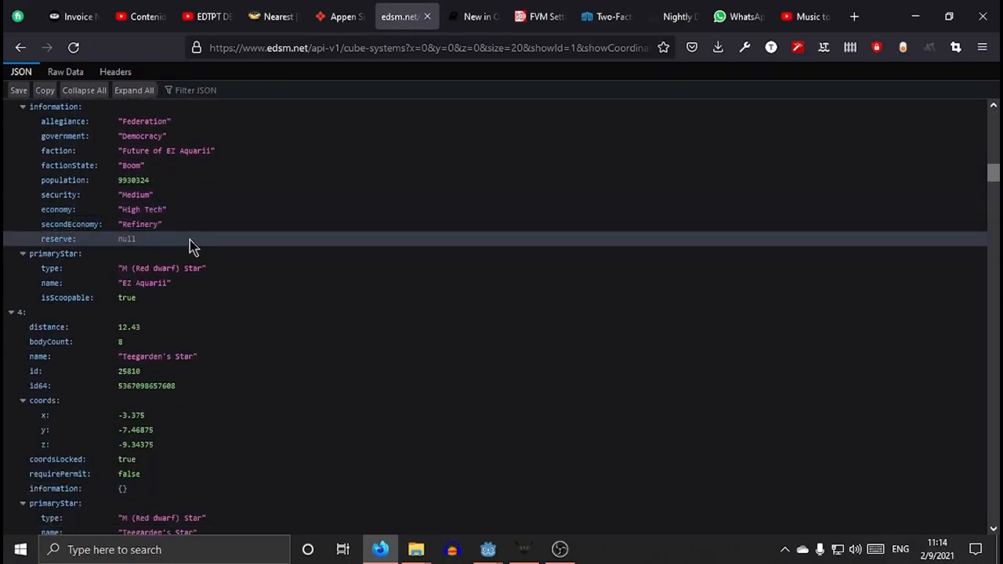
{"action": "scroll", "scroll_direction": "down", "scroll_amount": 3}
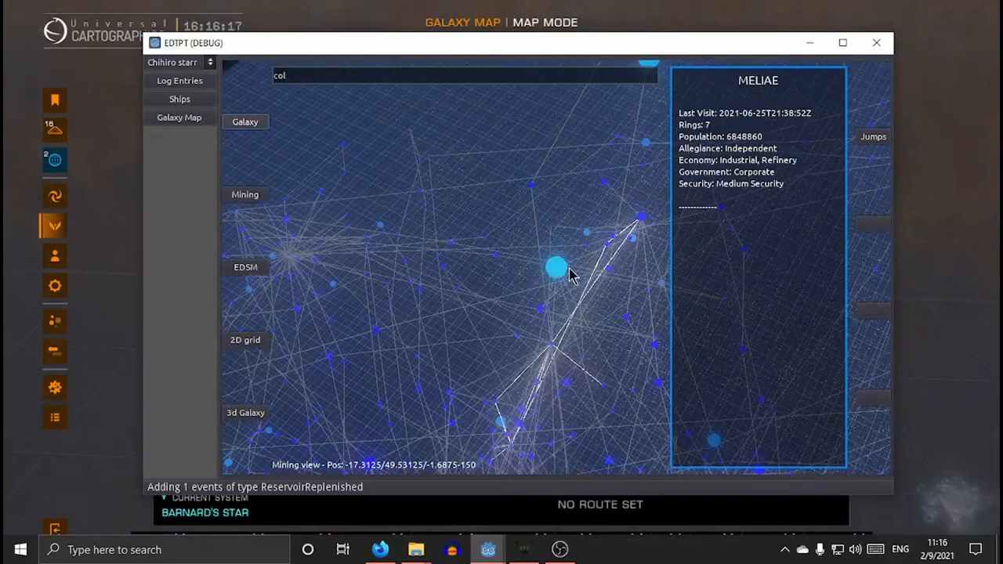
{"action": "mouse_move", "coordinate": [507, 297]}
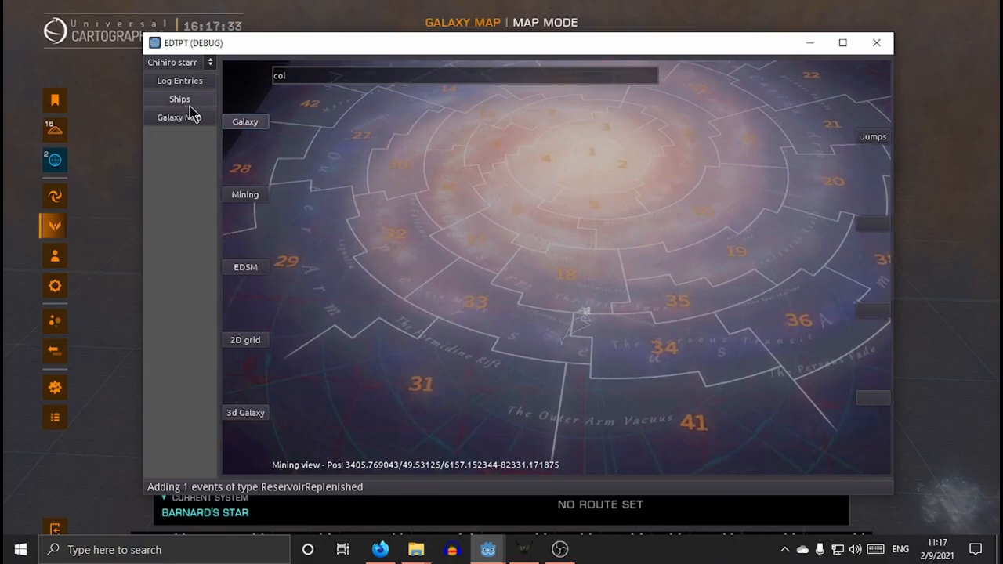
- Bring up the journal log events table after viewing the galaxy sector artwork
{"action": "left_click", "coordinate": [178, 80]}
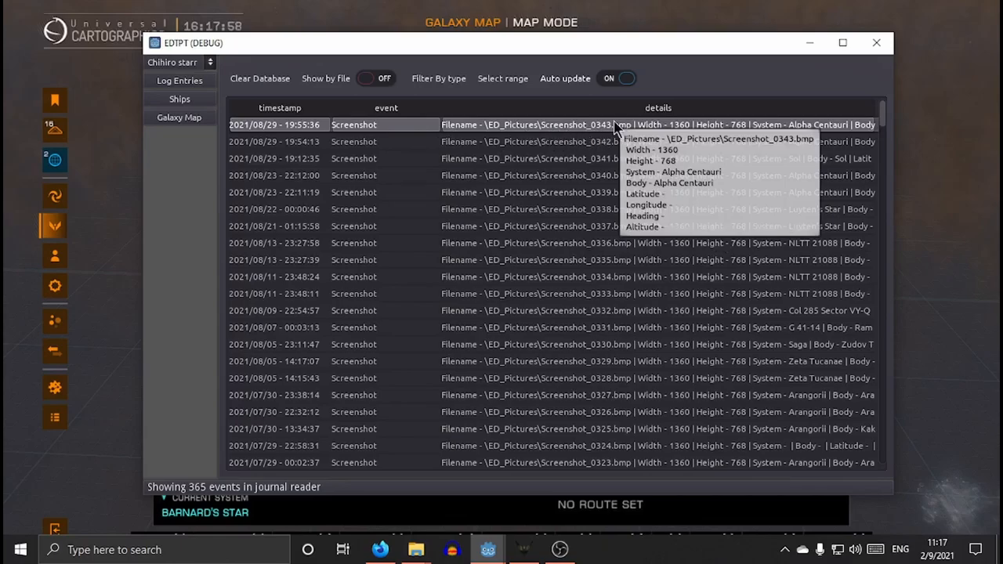
{"action": "mouse_move", "coordinate": [812, 329]}
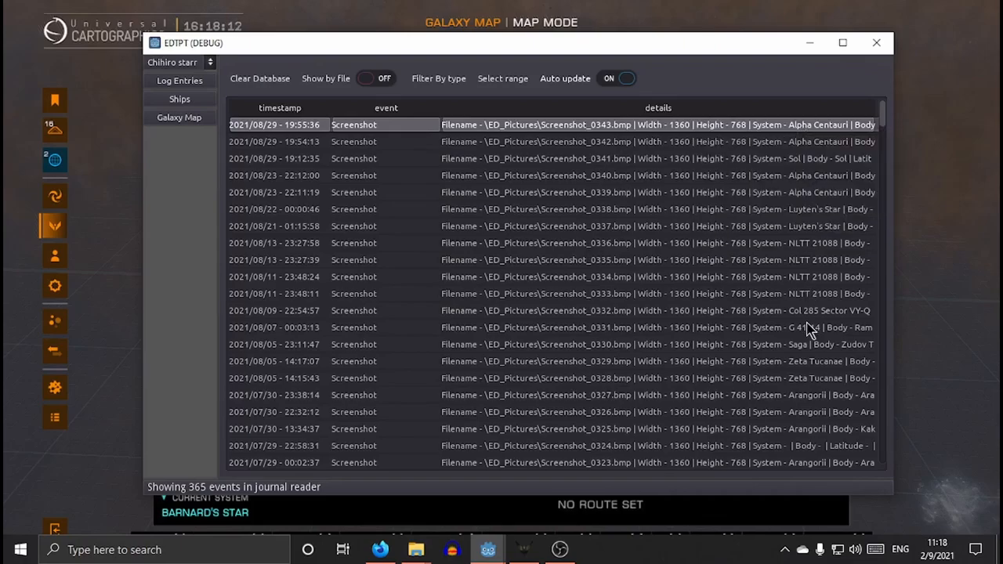
- Review the journal's screenshot event rows and return to the galaxy view on LAUMAS
{"action": "left_click", "coordinate": [179, 116]}
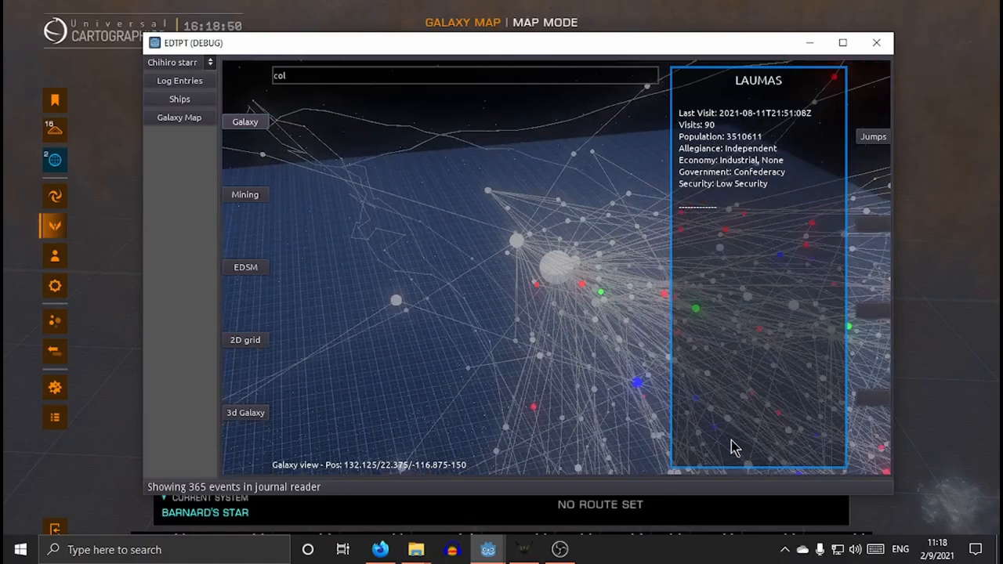
{"action": "left_click", "coordinate": [843, 42]}
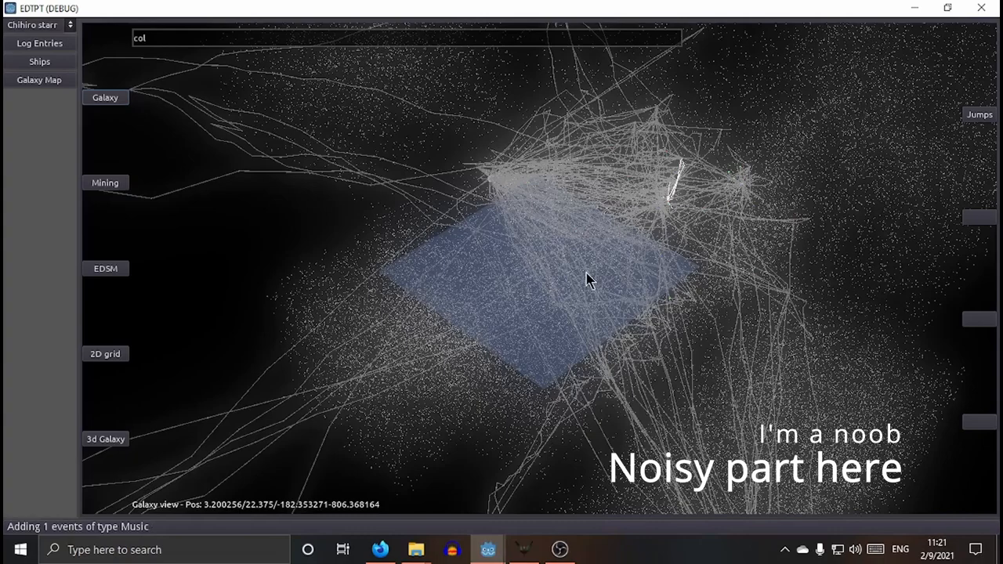
- Show the full-screen particle galaxy with jump-history lines and the sector grid plane
{"action": "left_click", "coordinate": [558, 548]}
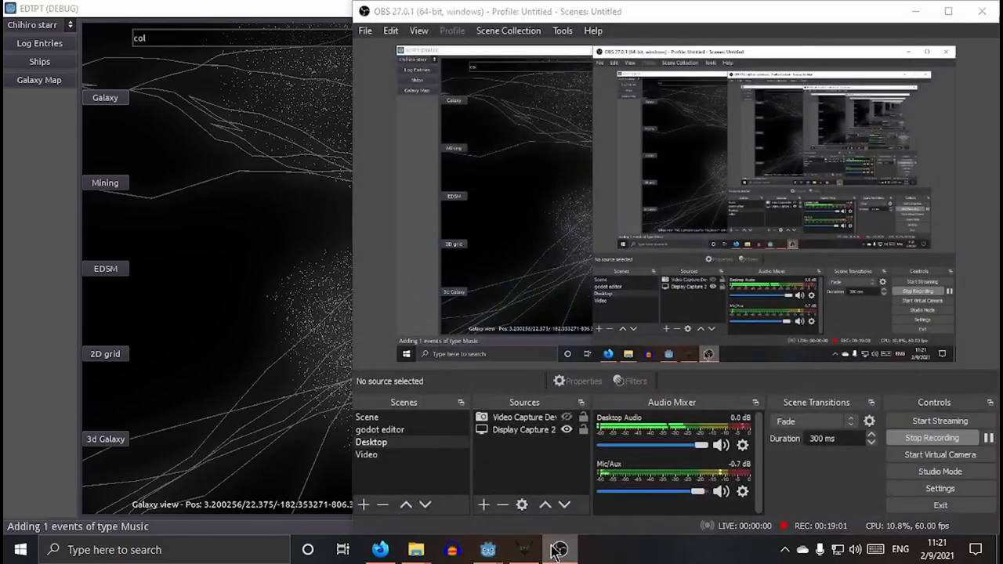